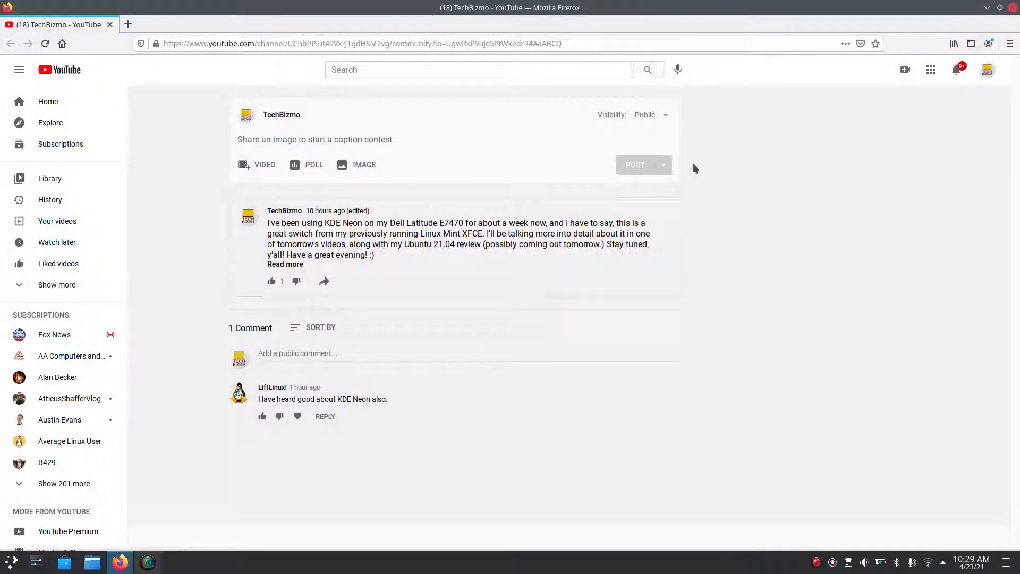
{"action": "mouse_move", "coordinate": [688, 143]}
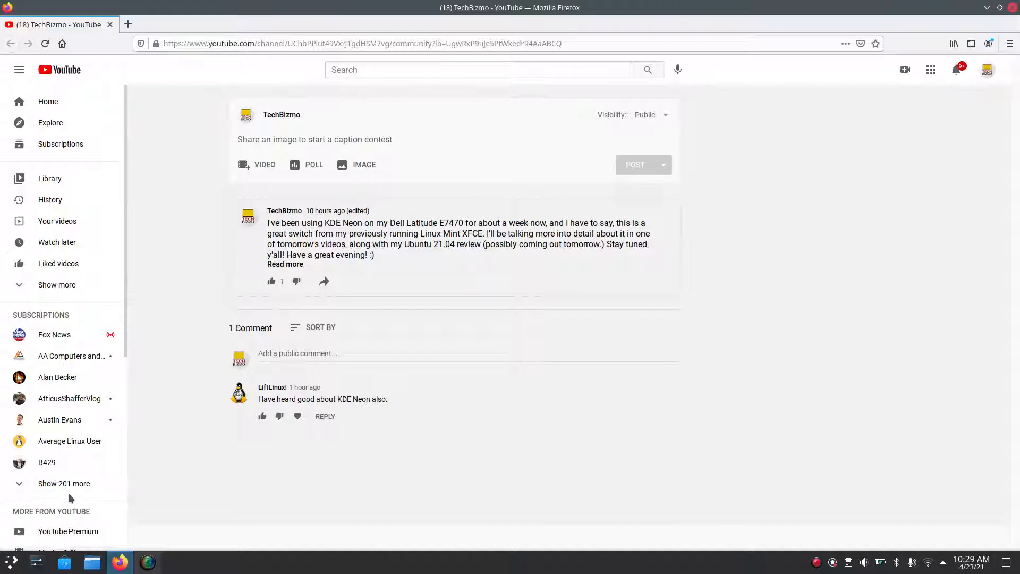
Expand 'Show 201 more' under Subscriptions to reveal all subscribed channels
{"action": "left_click", "coordinate": [64, 483]}
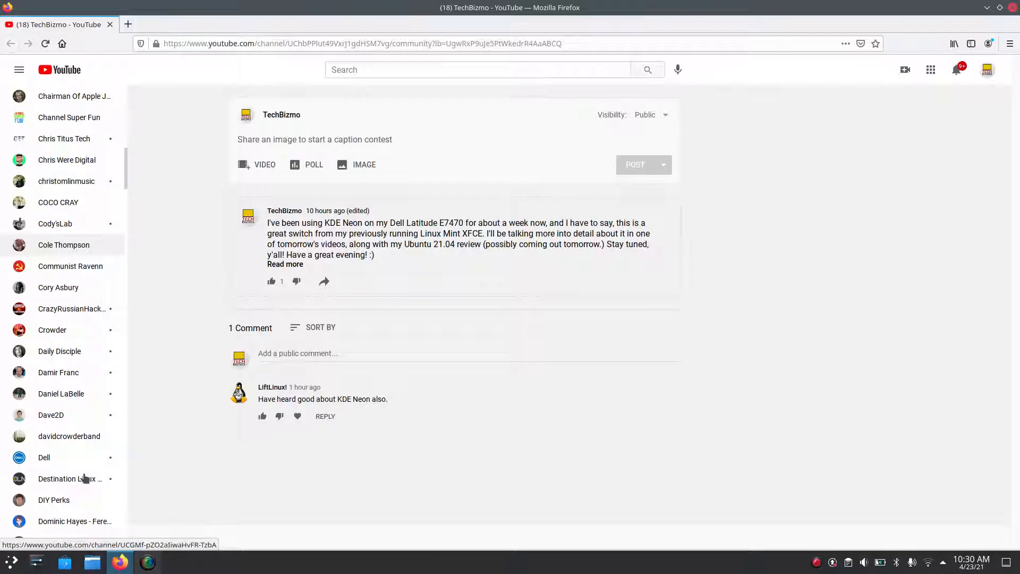
{"action": "mouse_move", "coordinate": [85, 478]}
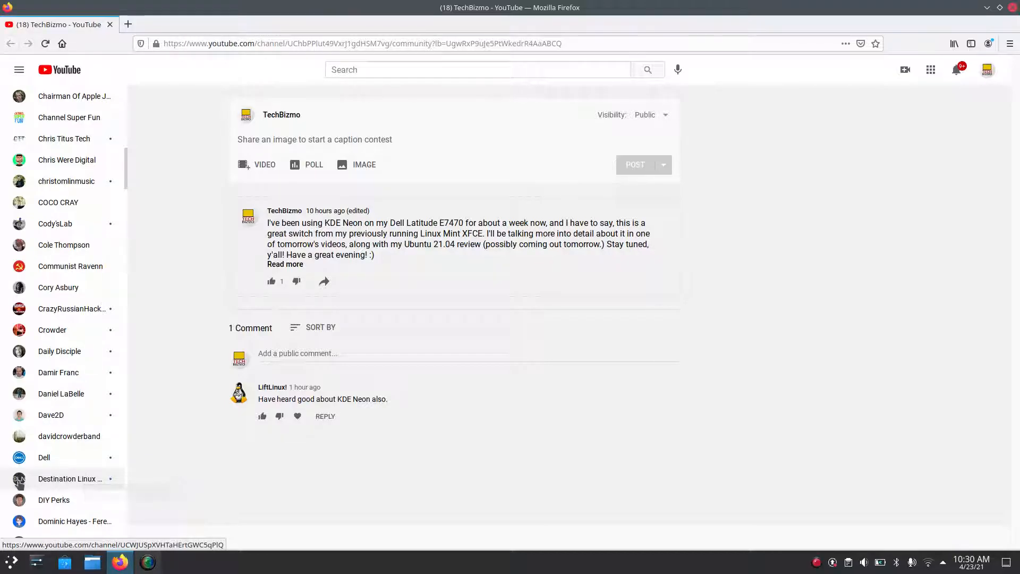
{"action": "mouse_move", "coordinate": [16, 479]}
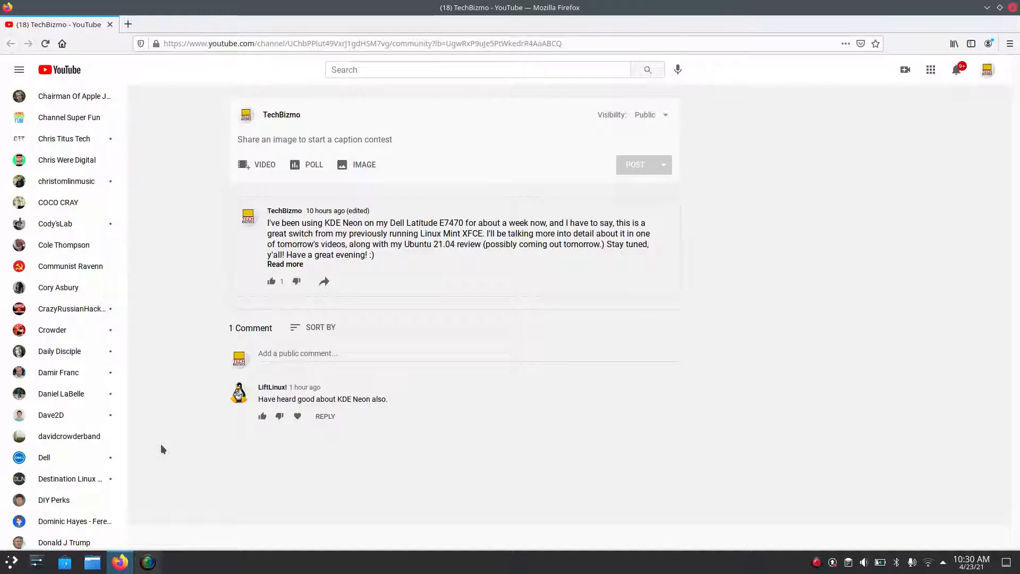
{"action": "mouse_move", "coordinate": [150, 459]}
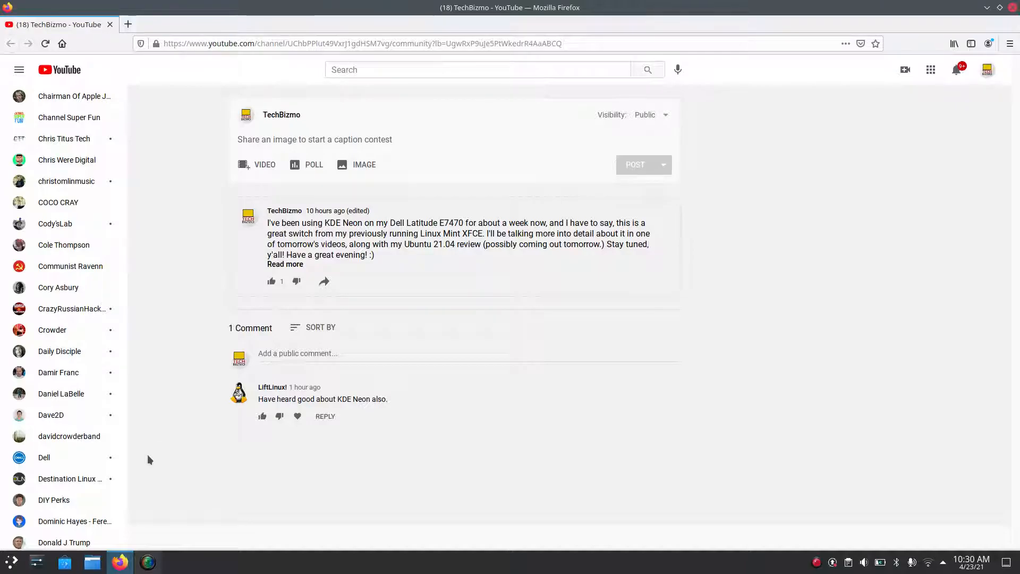
{"action": "mouse_move", "coordinate": [59, 451]}
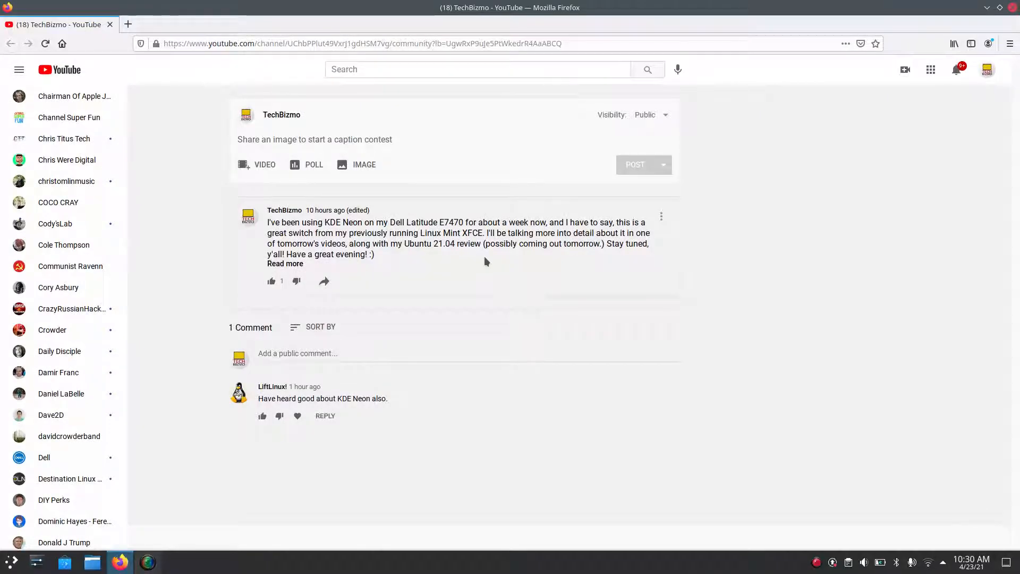
{"action": "mouse_move", "coordinate": [263, 415]}
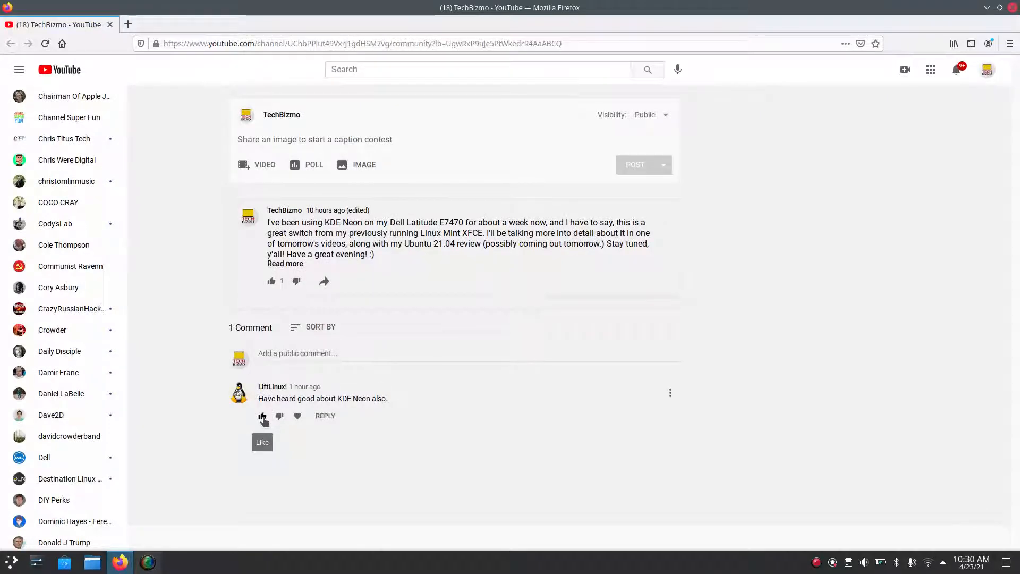
{"action": "mouse_move", "coordinate": [263, 425]}
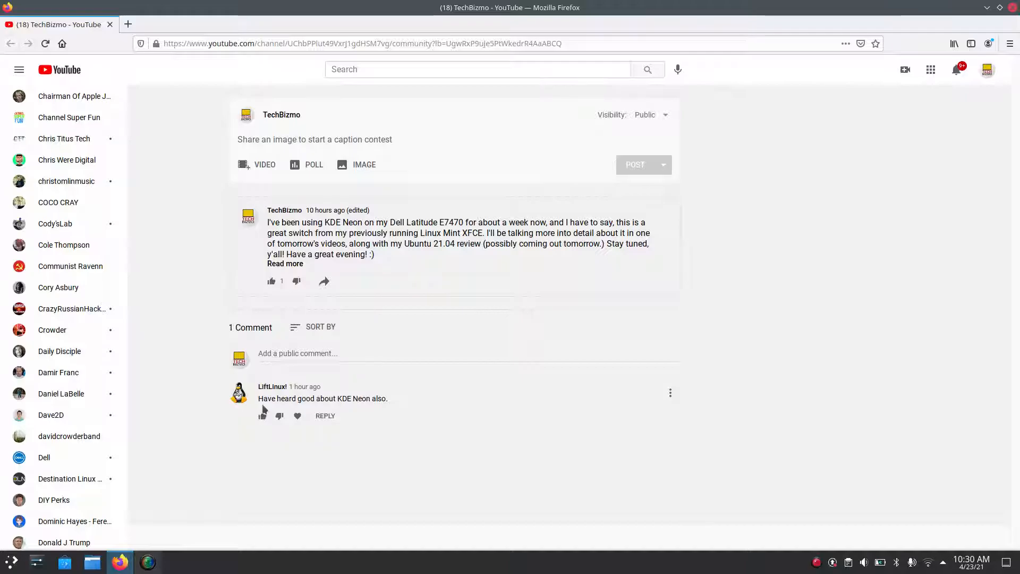
{"action": "mouse_move", "coordinate": [444, 474]}
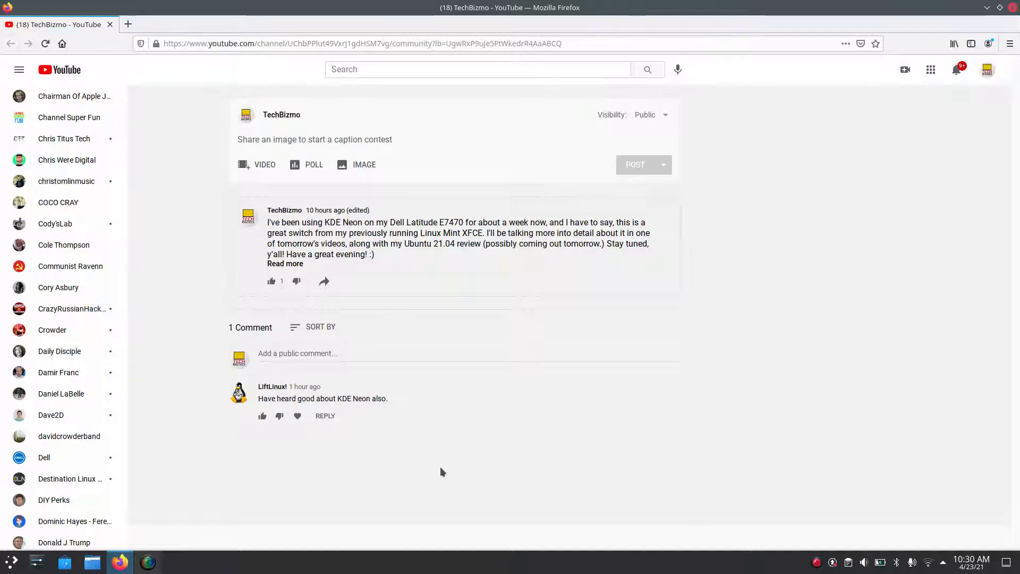
{"action": "mouse_move", "coordinate": [447, 471]}
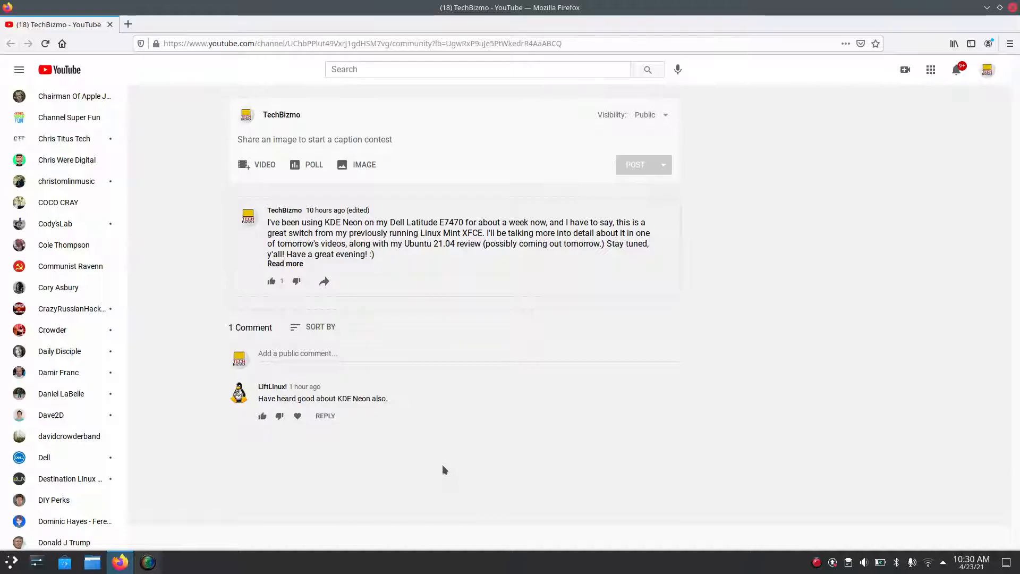
{"action": "mouse_move", "coordinate": [444, 467]}
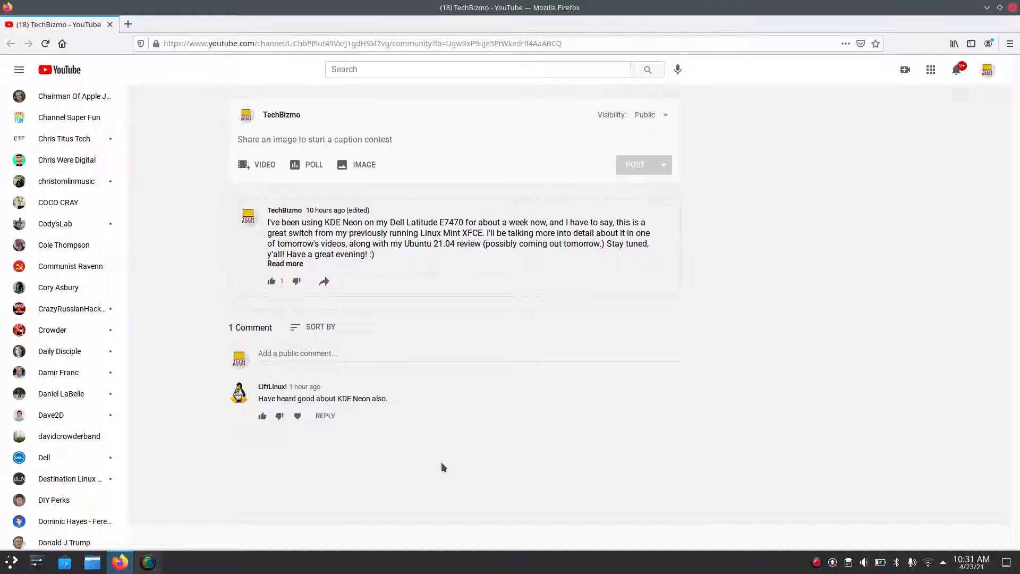
{"action": "mouse_move", "coordinate": [418, 461]}
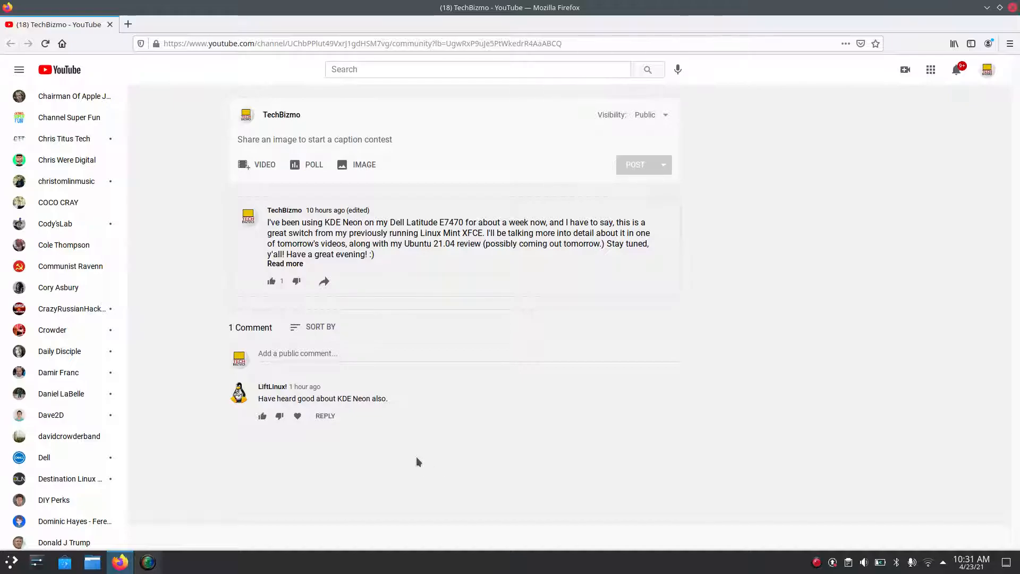
{"action": "mouse_move", "coordinate": [415, 431]}
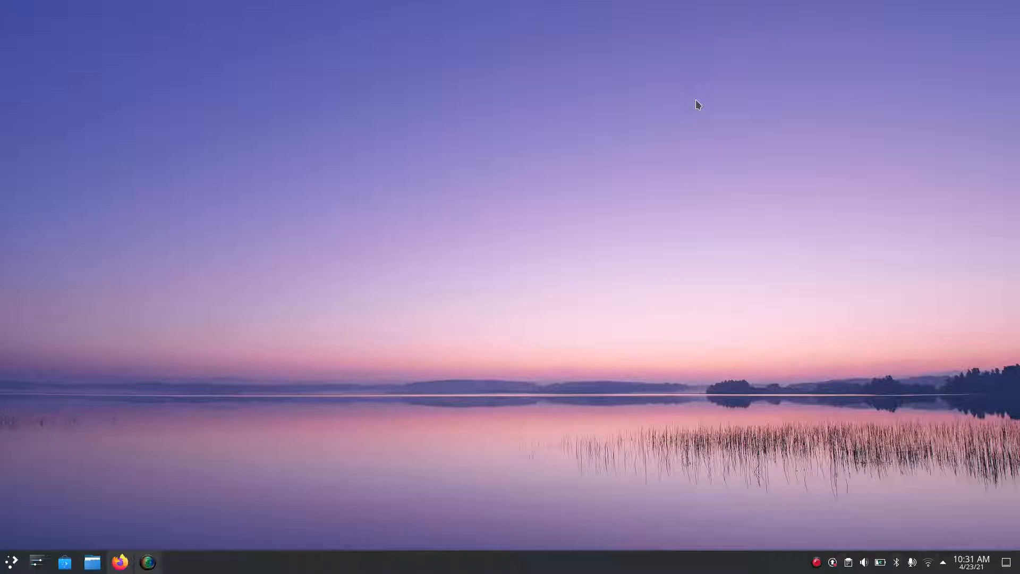
{"action": "mouse_move", "coordinate": [65, 563]}
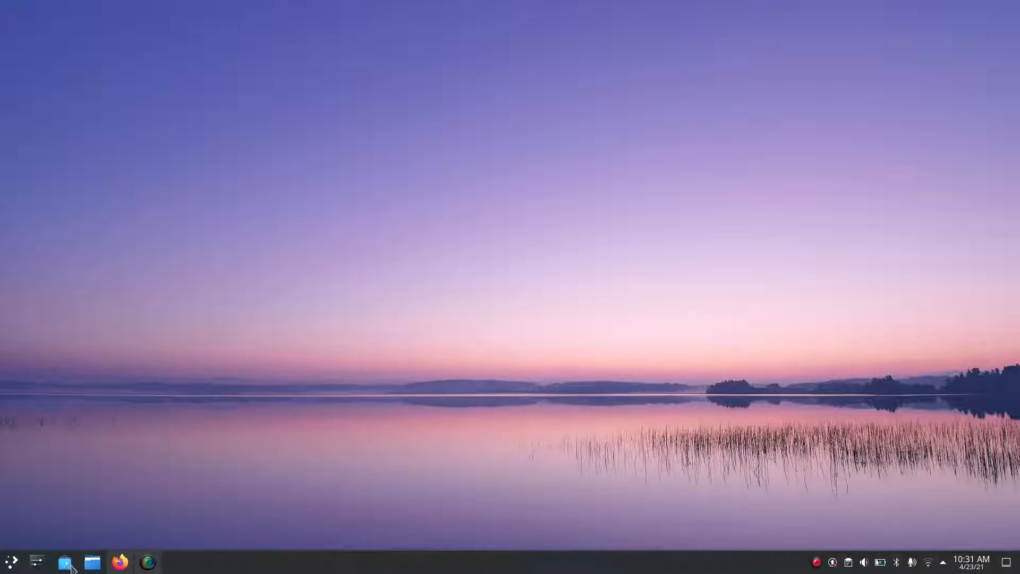
Launch Dolphin onto the Videos folder, then close it to return to the desktop
{"action": "left_click", "coordinate": [91, 561]}
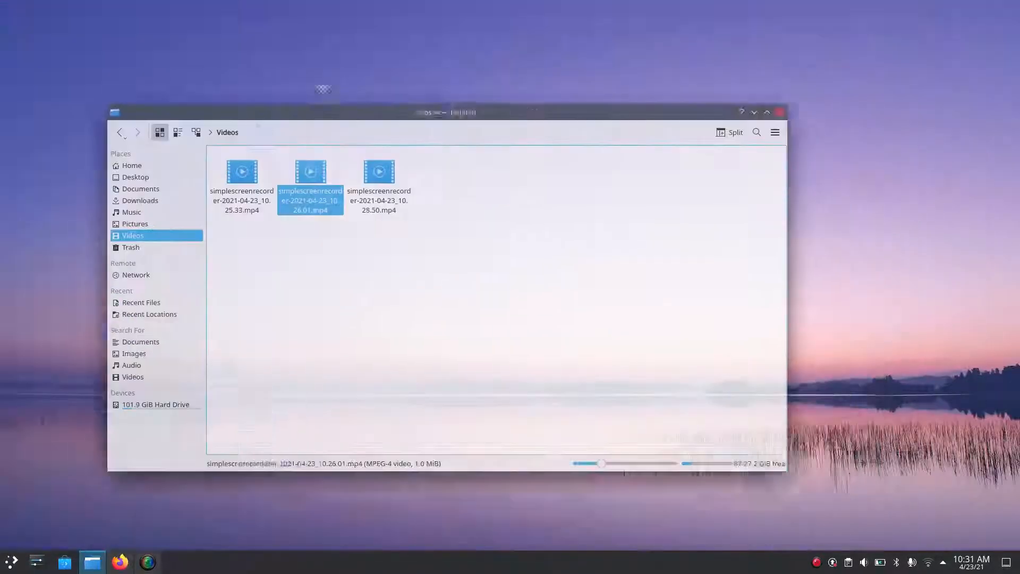
{"action": "left_click", "coordinate": [10, 559]}
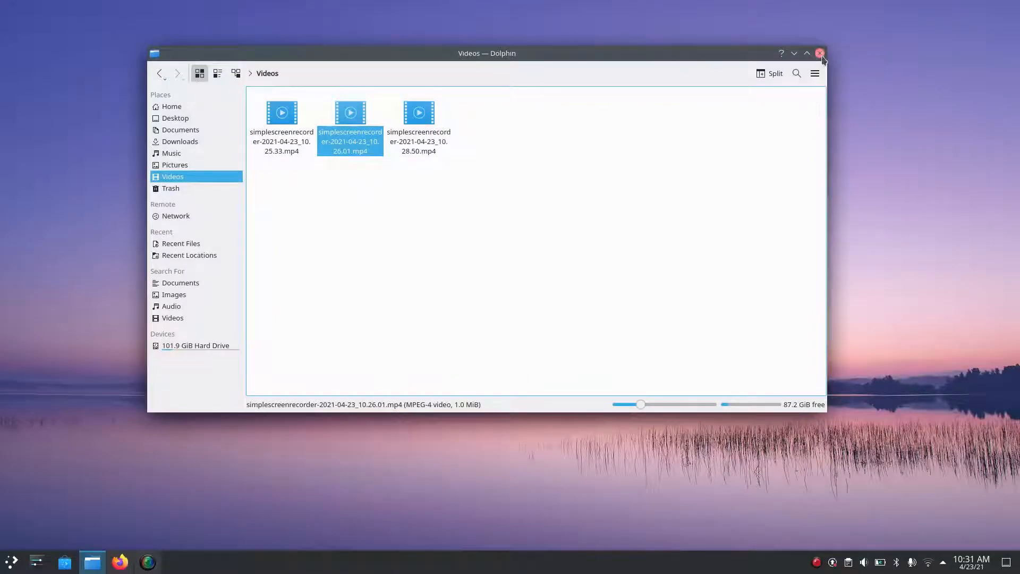
{"action": "left_click", "coordinate": [820, 54]}
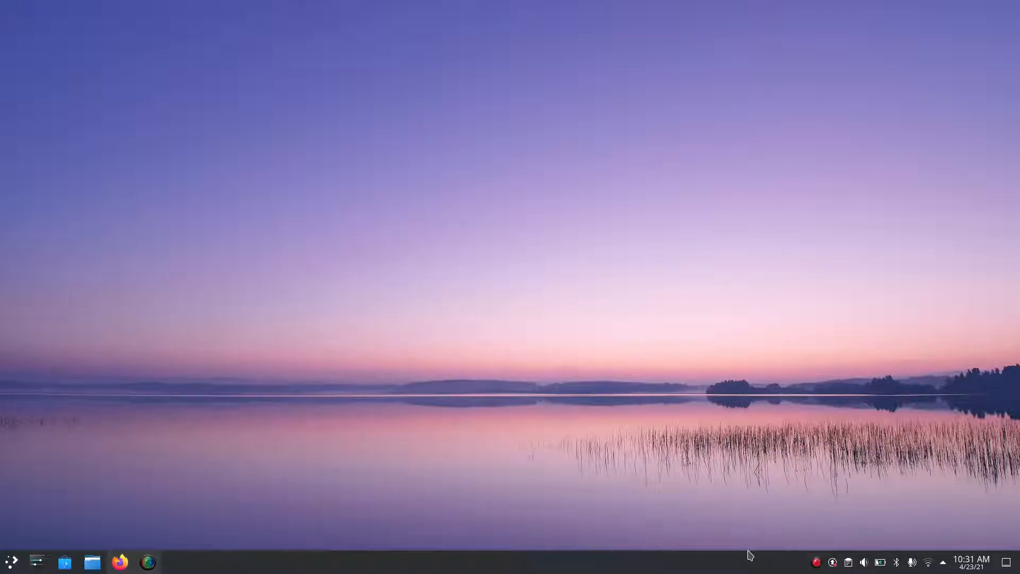
{"action": "mouse_move", "coordinate": [247, 499]}
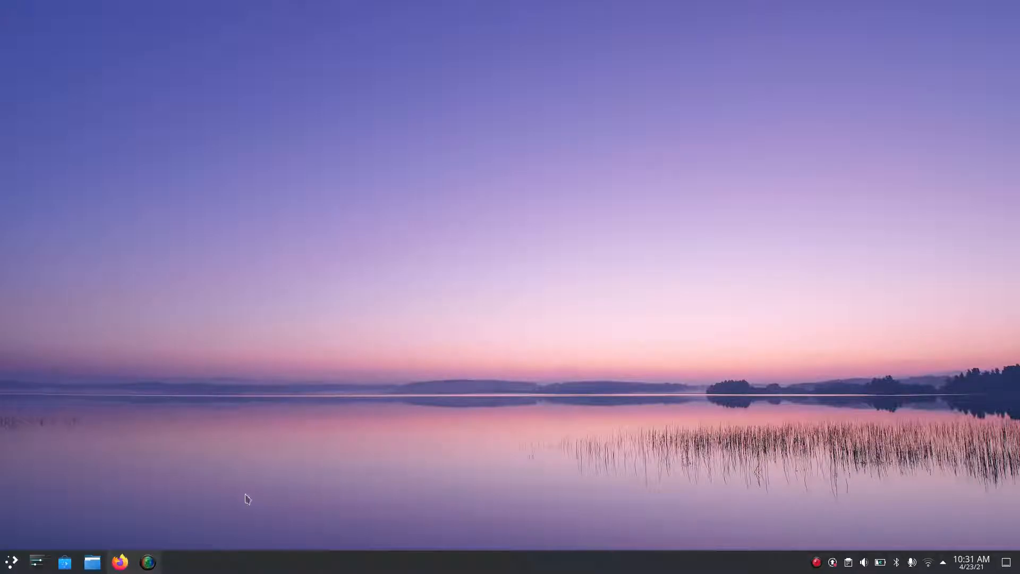
{"action": "left_click", "coordinate": [121, 562]}
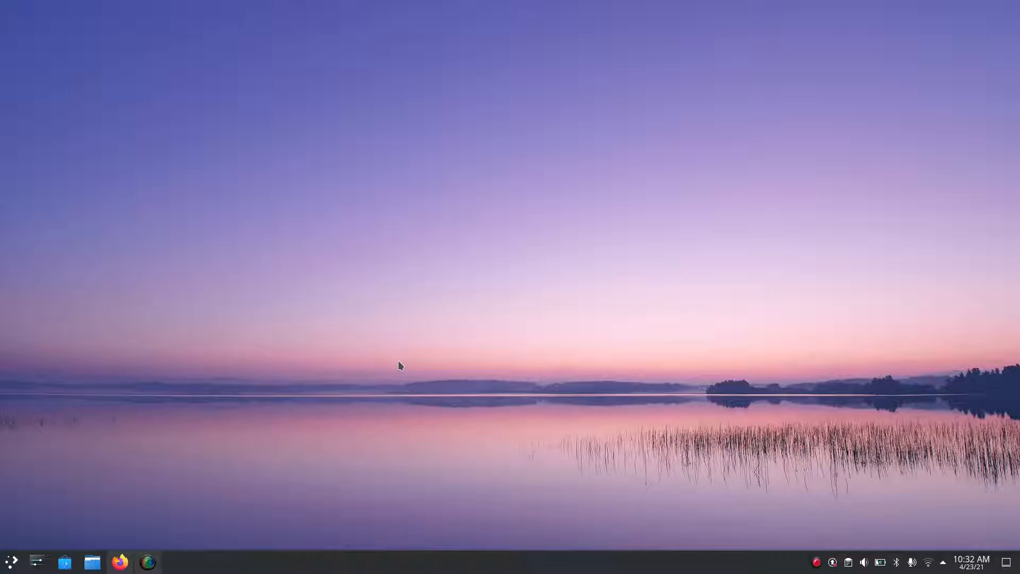
{"action": "mouse_move", "coordinate": [797, 506]}
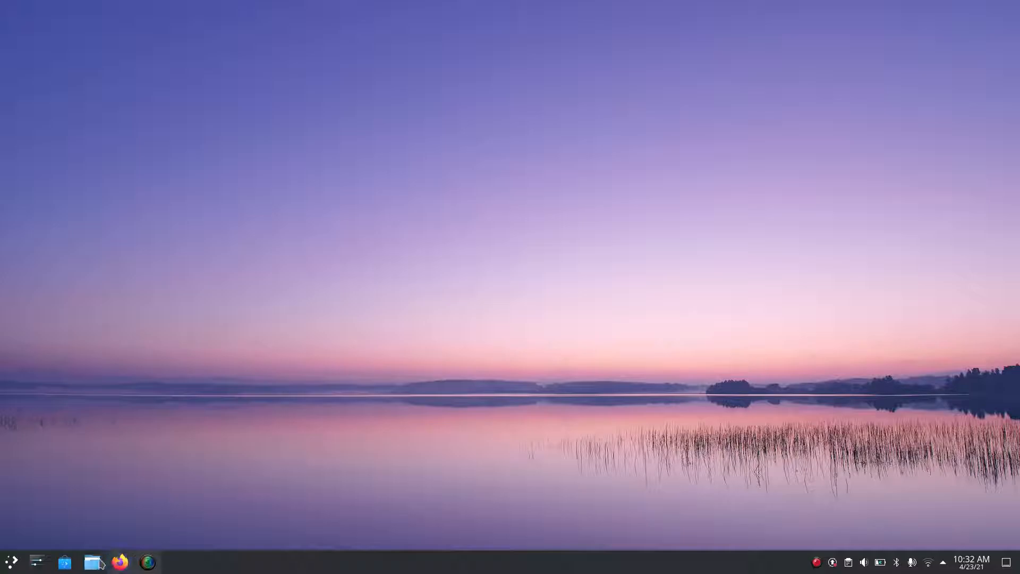
{"action": "left_click", "coordinate": [91, 562]}
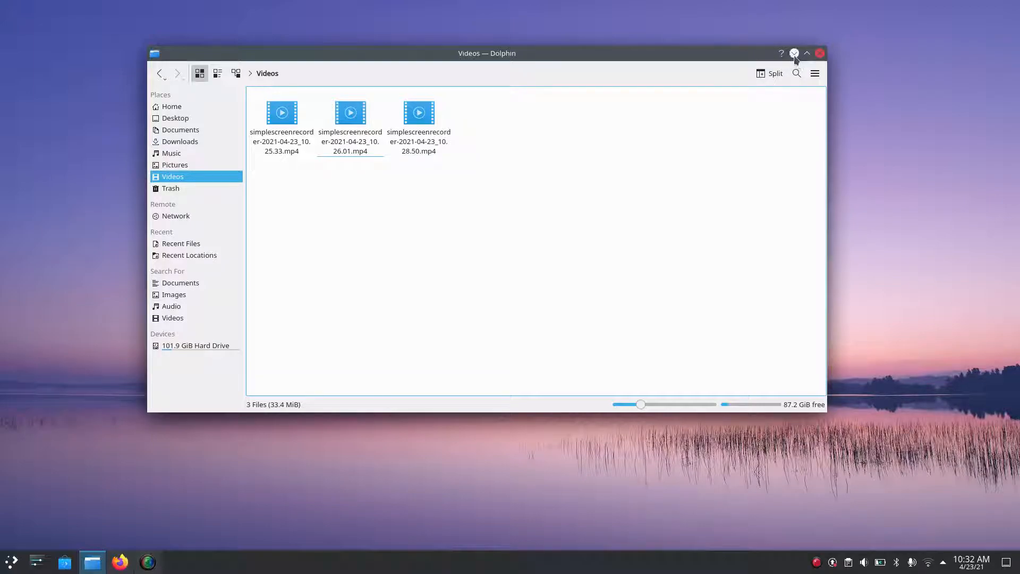
{"action": "mouse_move", "coordinate": [802, 56]}
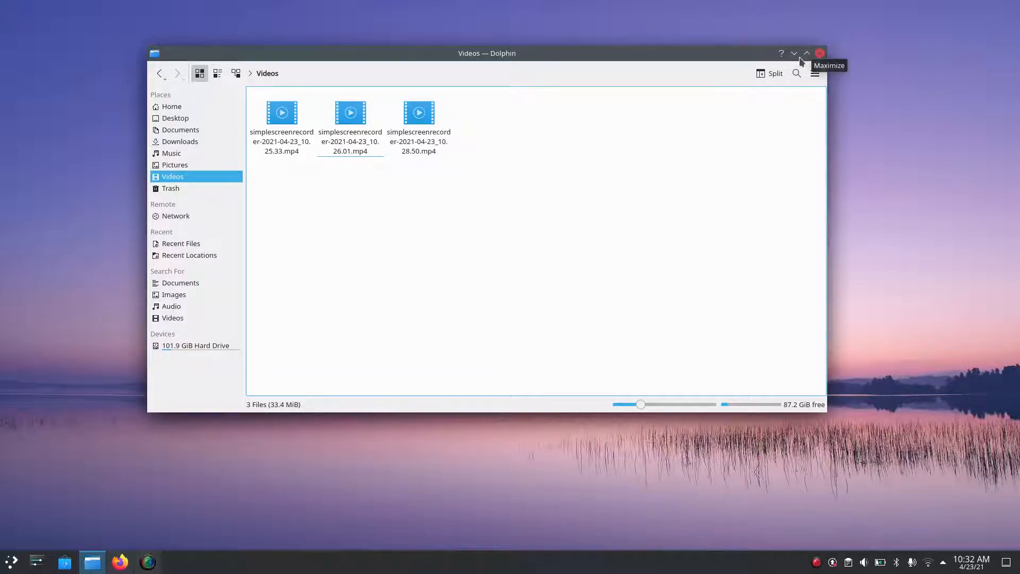
{"action": "left_click", "coordinate": [793, 53]}
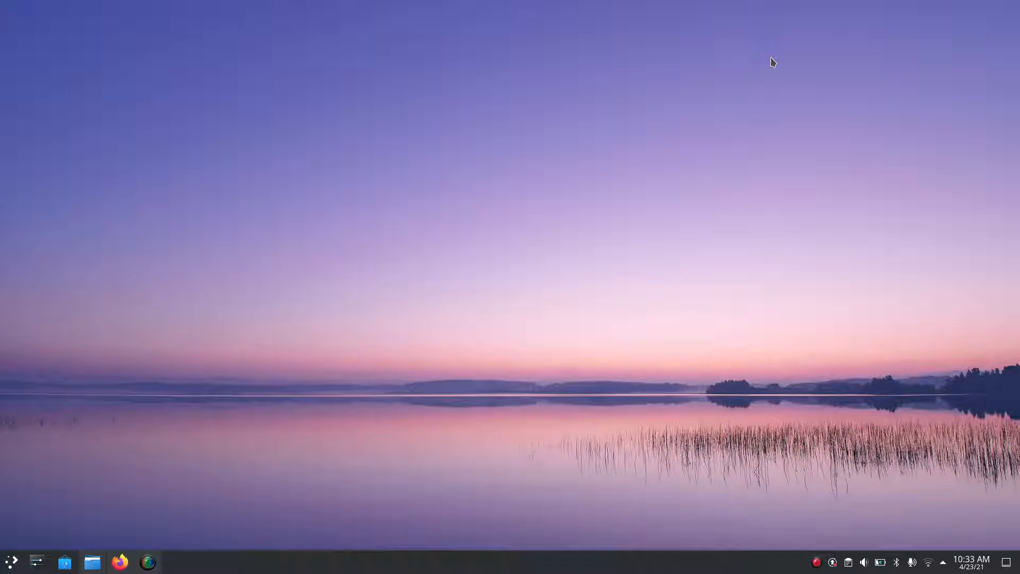
{"action": "mouse_move", "coordinate": [192, 487]}
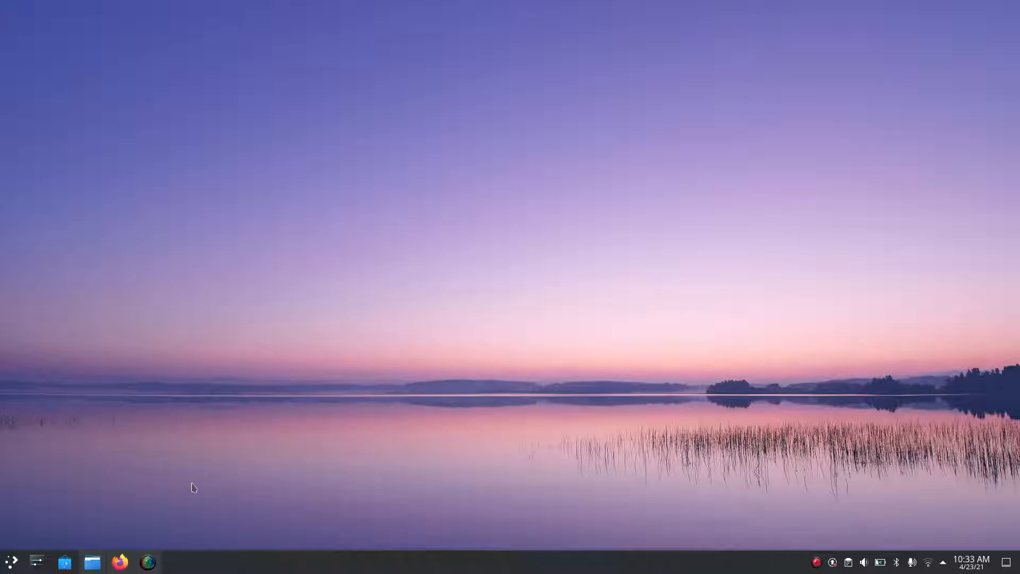
Launch System Settings from the taskbar and close it again unchanged
{"action": "left_click", "coordinate": [36, 561]}
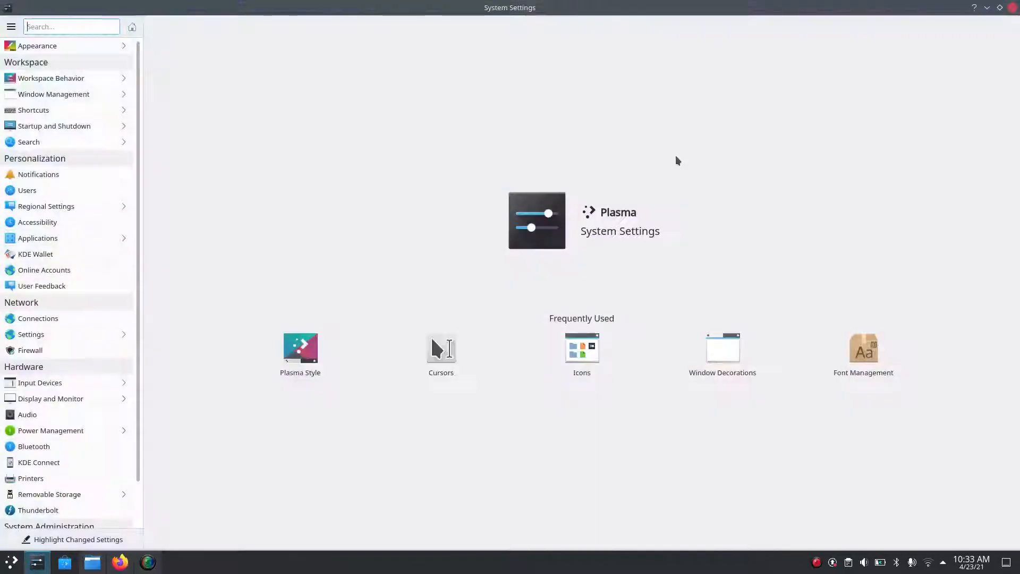
{"action": "left_click", "coordinate": [7, 561]}
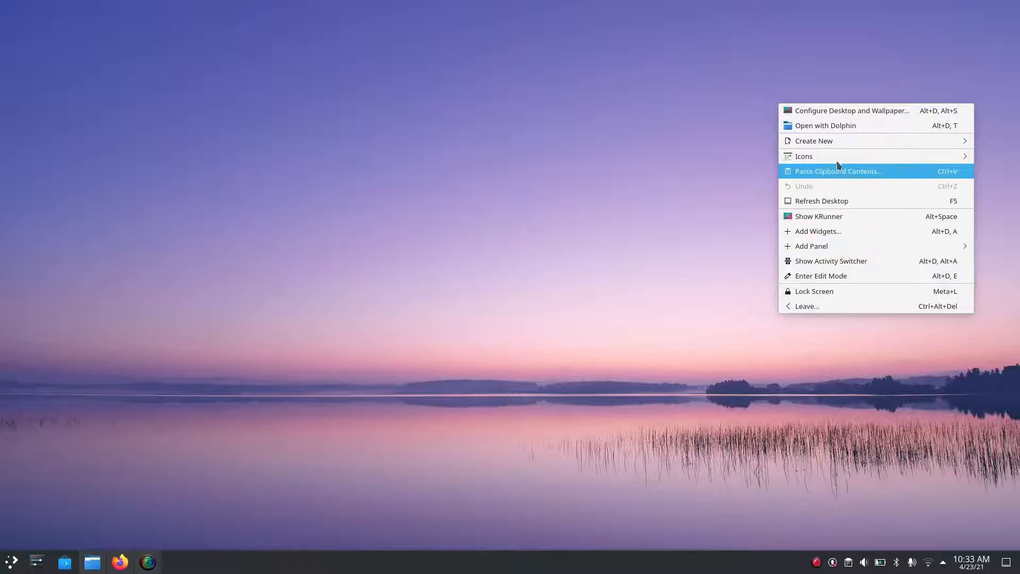
Browse the desktop Wallpaper dialog, cancel without changes, and return to Firefox's YouTube post
{"action": "left_click", "coordinate": [852, 110]}
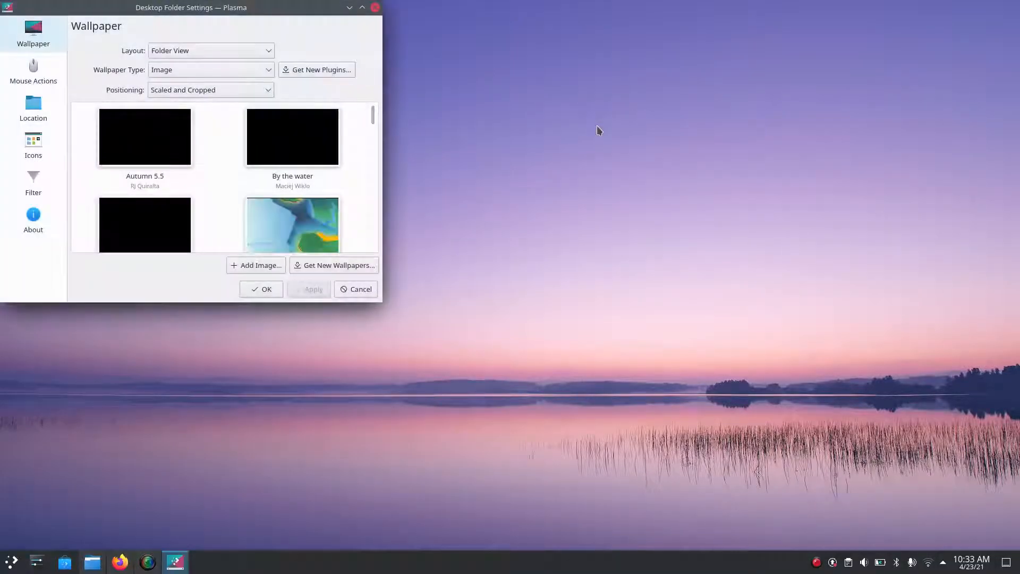
{"action": "scroll", "scroll_direction": "down", "scroll_amount": 3}
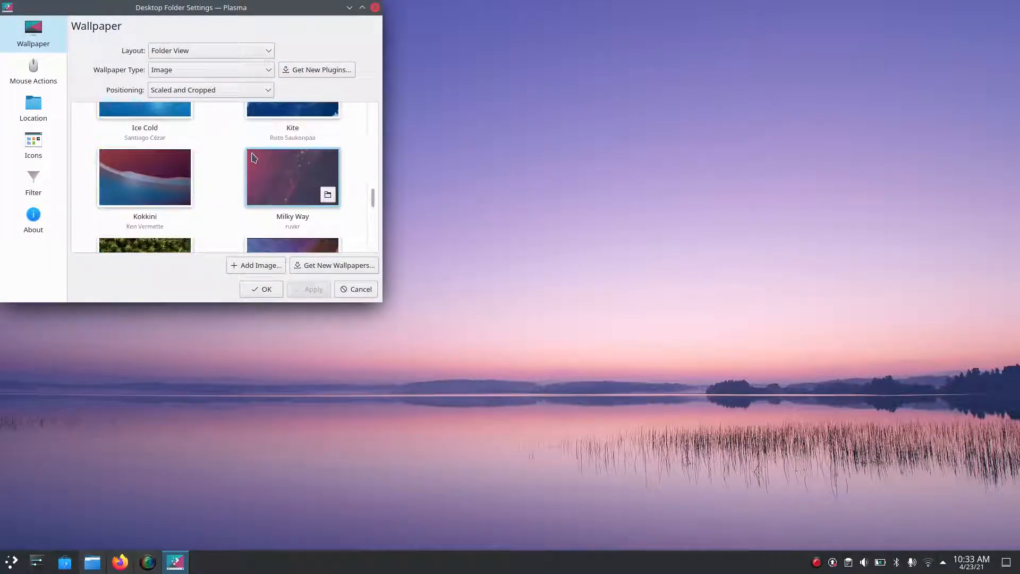
{"action": "scroll", "scroll_direction": "down", "scroll_amount": 3}
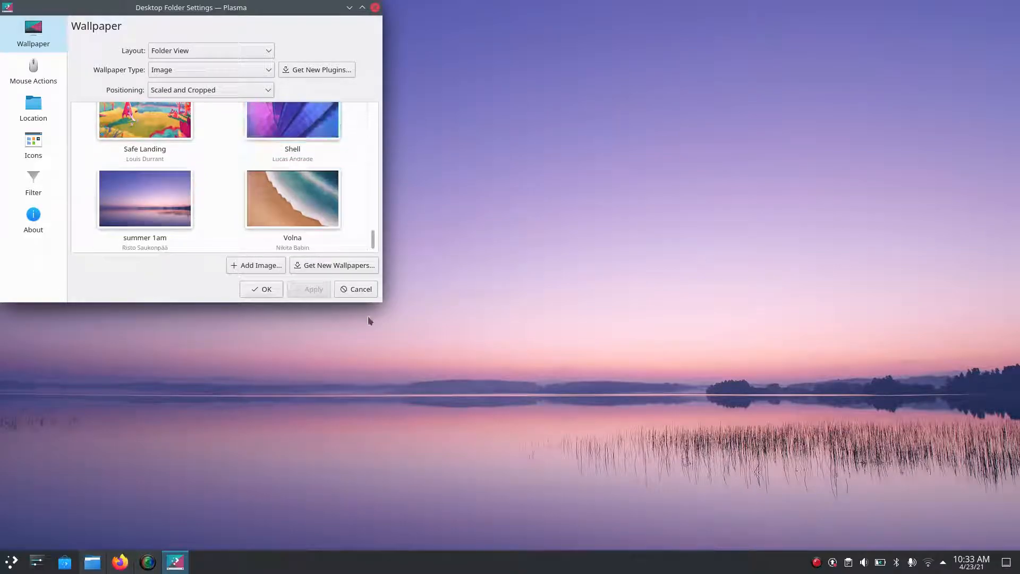
{"action": "left_click", "coordinate": [355, 289]}
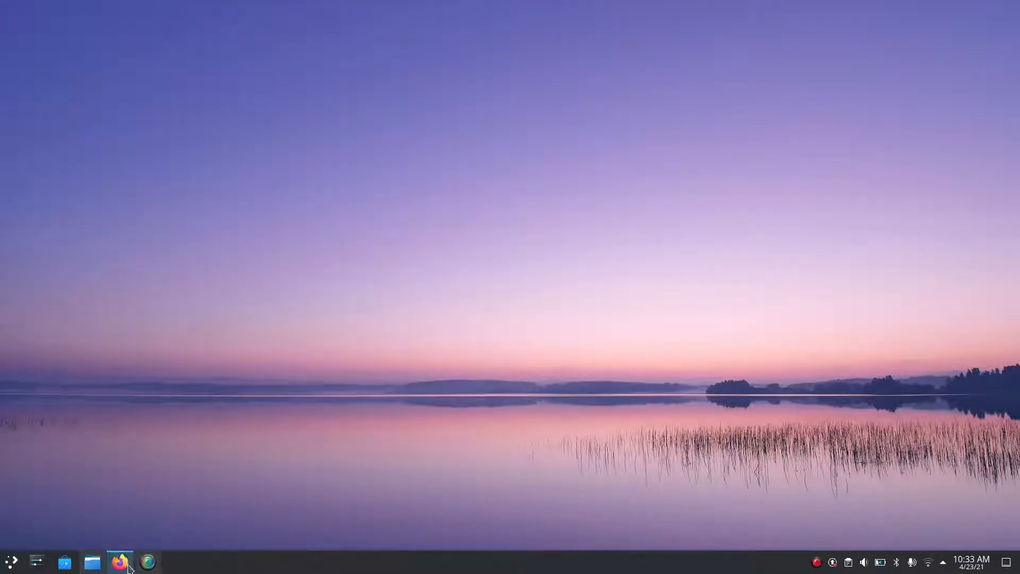
{"action": "left_click", "coordinate": [120, 561]}
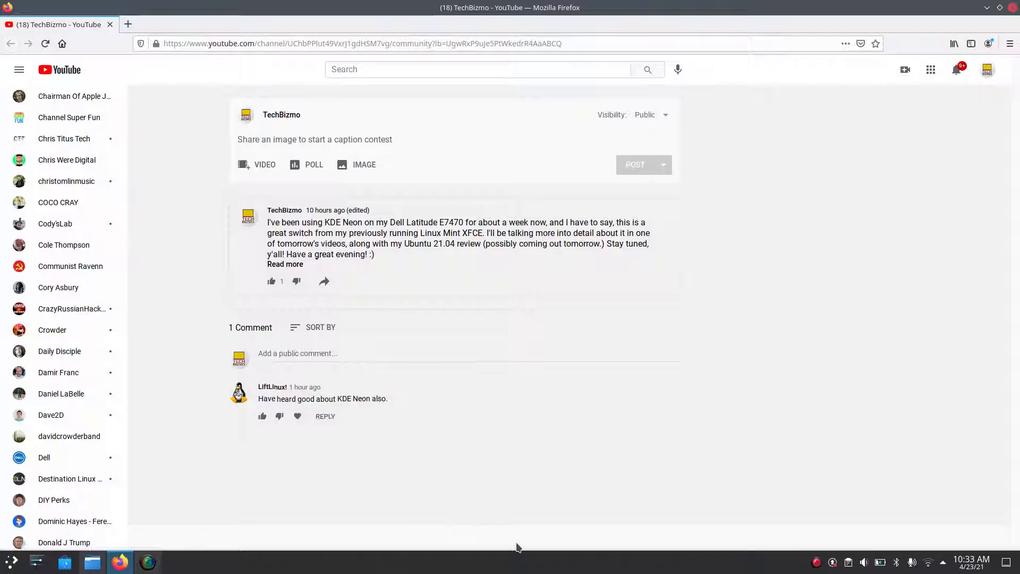
{"action": "mouse_move", "coordinate": [263, 386]}
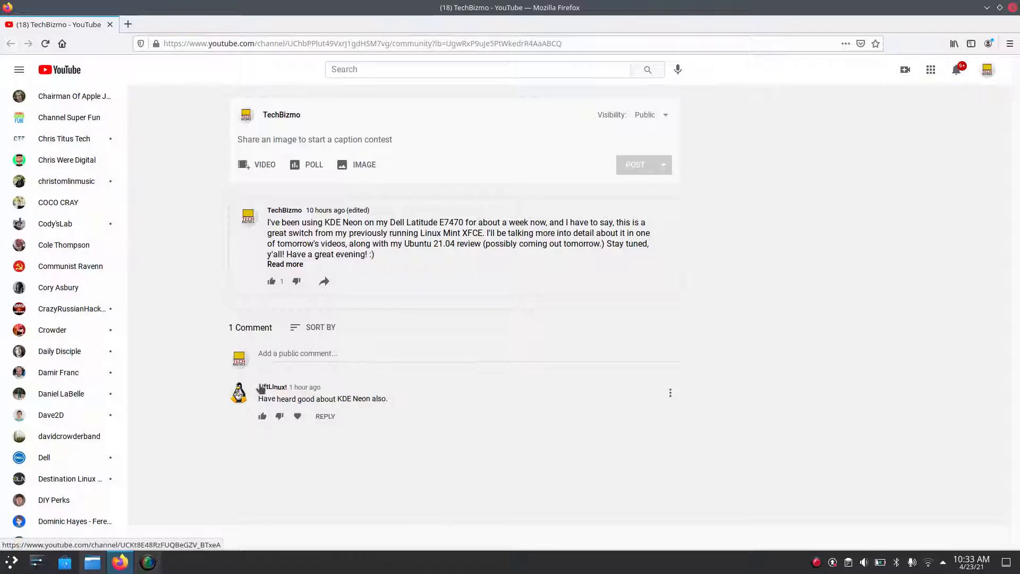